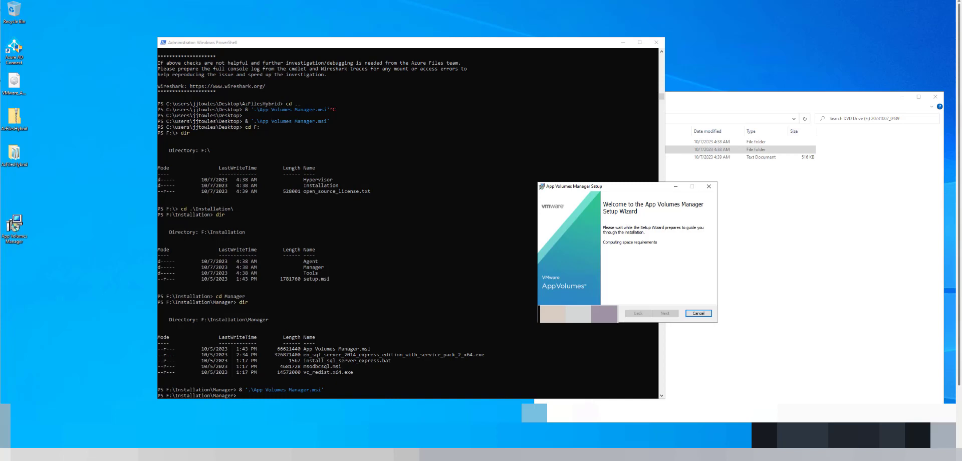
# Step: Accept the license and install a local SQL Server Express database with default server settings
pyautogui.click(665, 313)
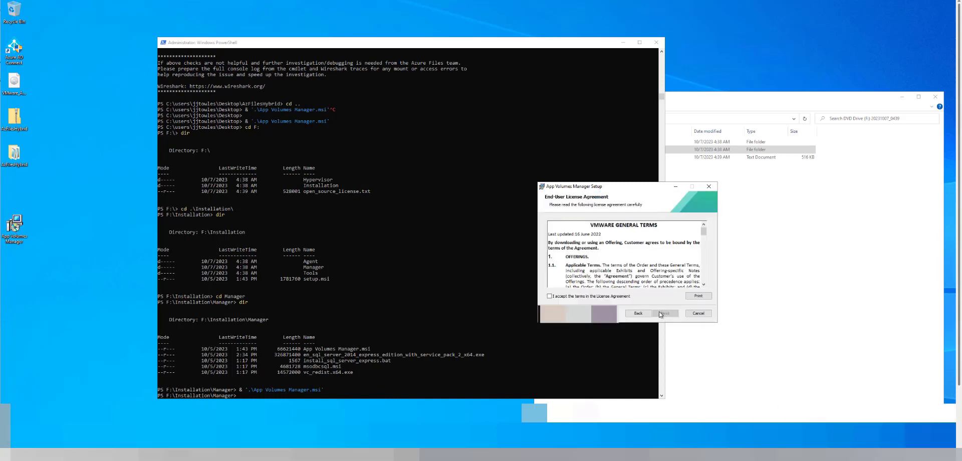
pyautogui.click(666, 313)
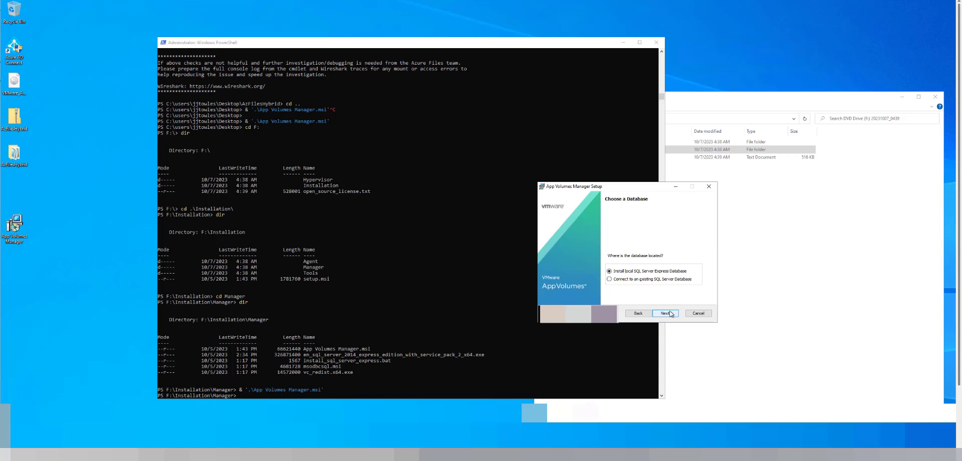
pyautogui.click(666, 313)
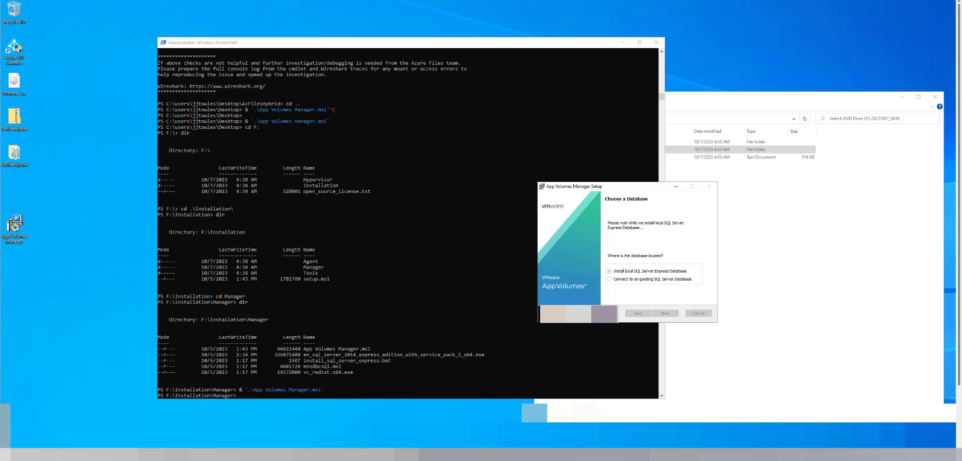
pyautogui.click(665, 314)
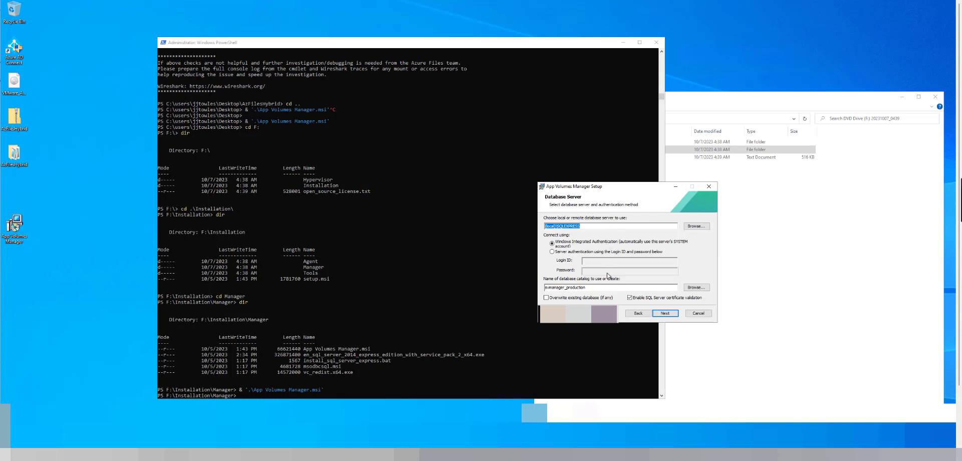
pyautogui.click(665, 314)
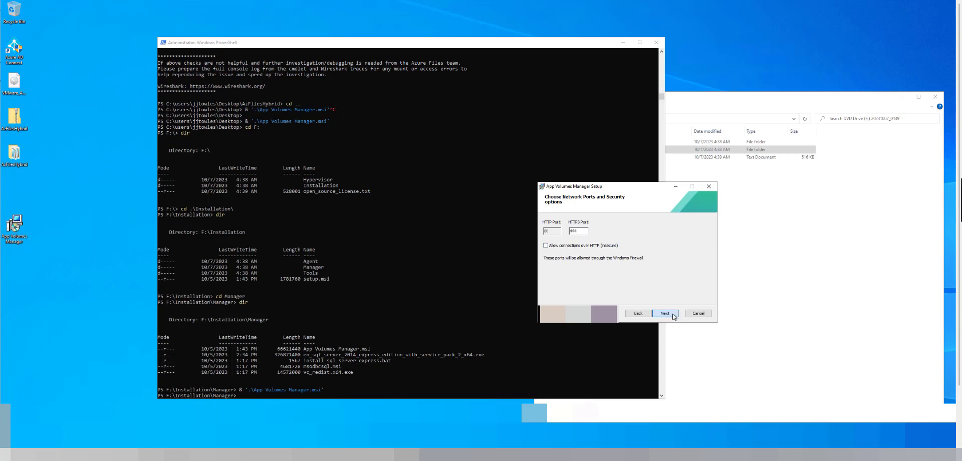
# Step: Keep the default HTTP/HTTPS ports and install location, and choose Azure as the deployment location
pyautogui.click(666, 314)
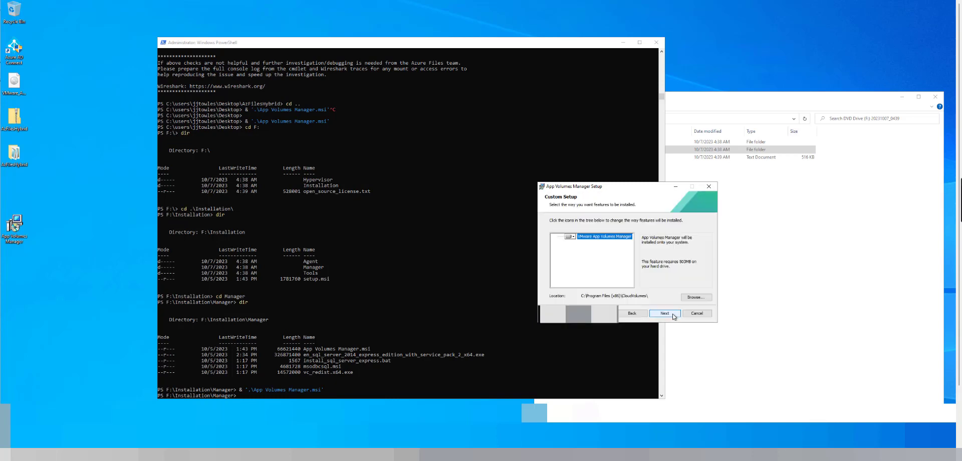
pyautogui.click(665, 314)
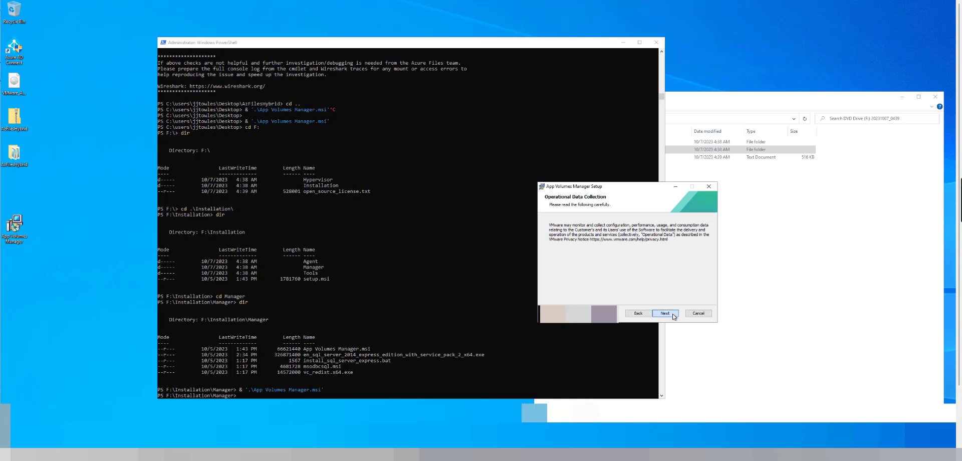
pyautogui.click(665, 313)
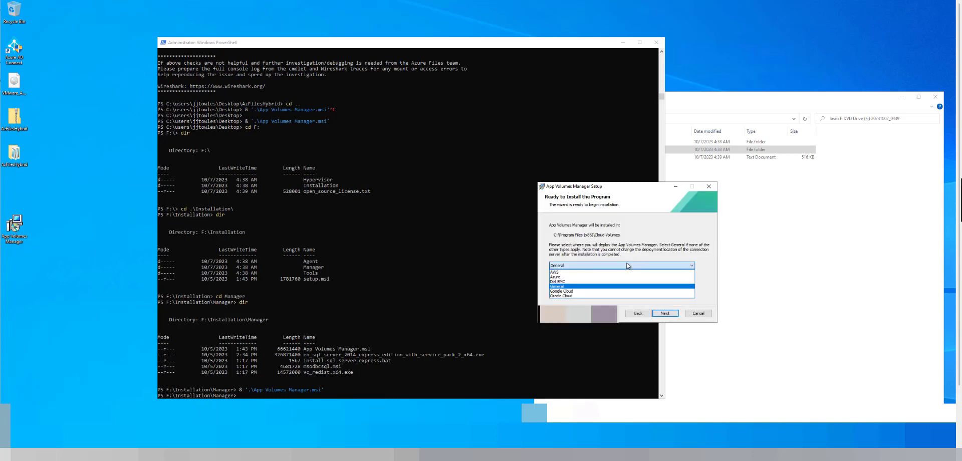
pyautogui.click(555, 276)
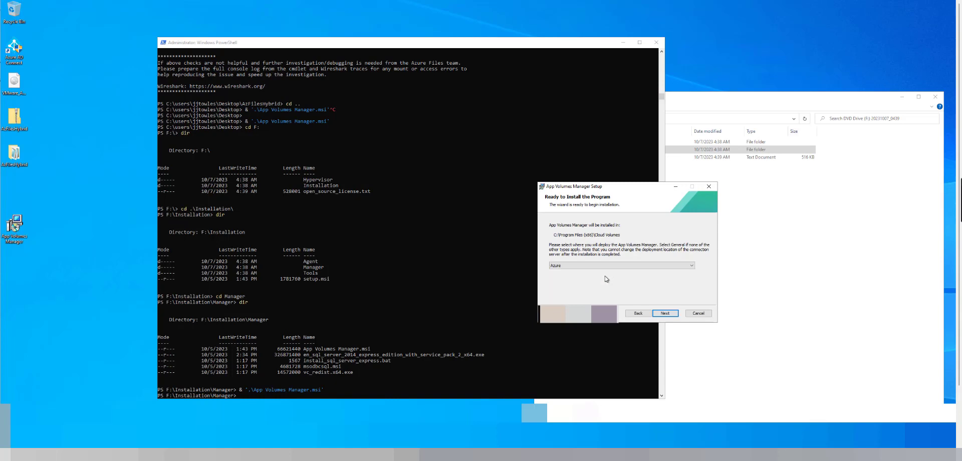
pyautogui.click(665, 313)
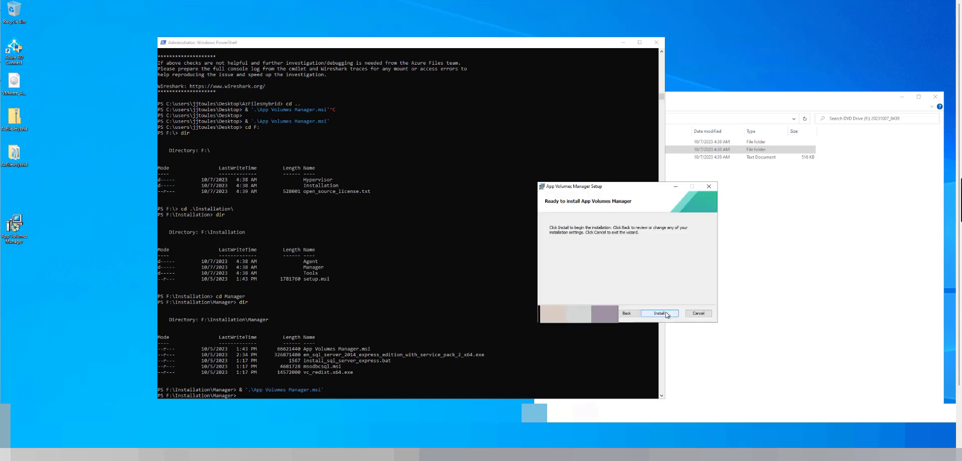
# Step: Launch the App Volumes Manager installation from the ready-to-install page
pyautogui.click(660, 313)
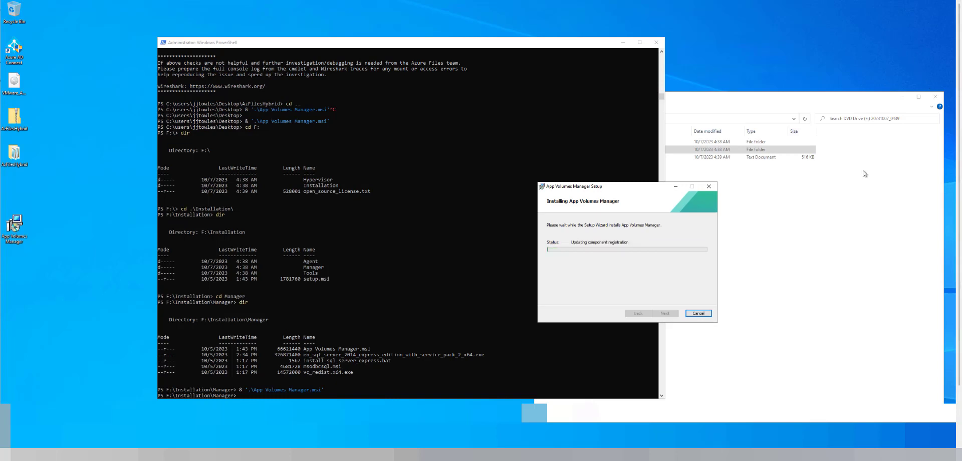
pyautogui.moveTo(858, 172)
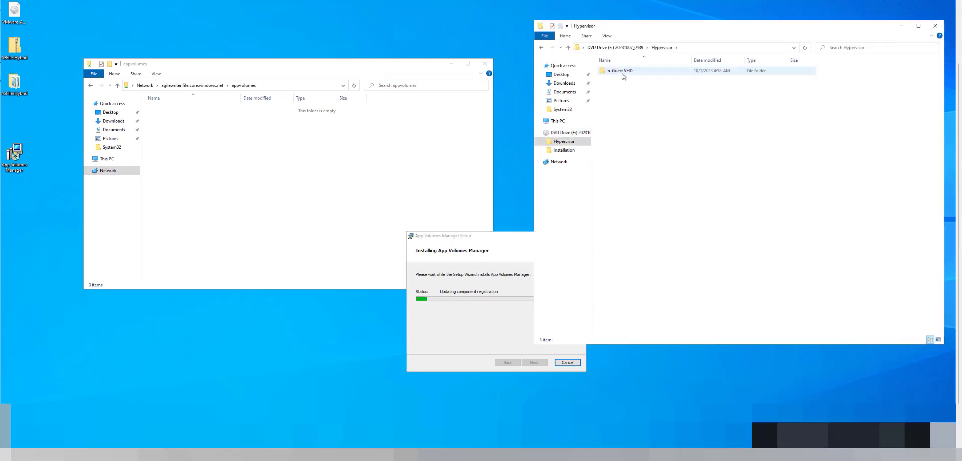
# Step: Drag the cloudvolumes folder from In-Guest VHD into the appvolumes share
pyautogui.doubleClick(618, 70)
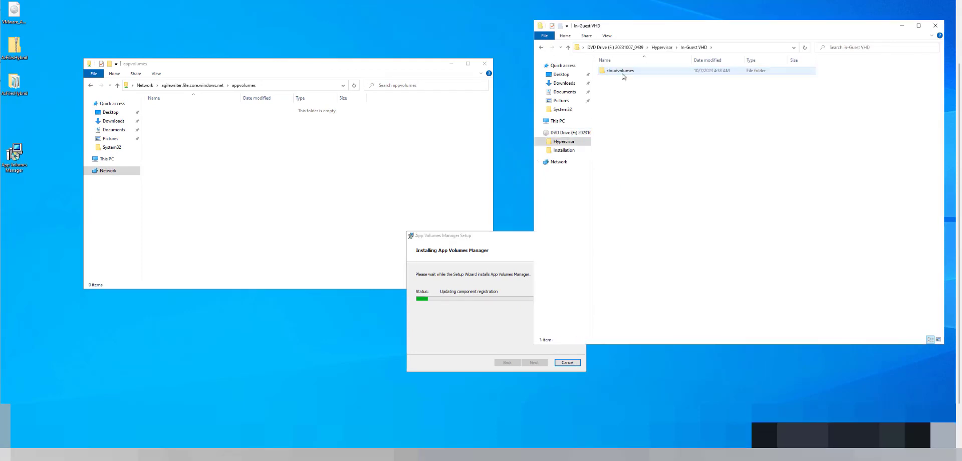
pyautogui.moveTo(618, 70); pyautogui.dragTo(241, 136)
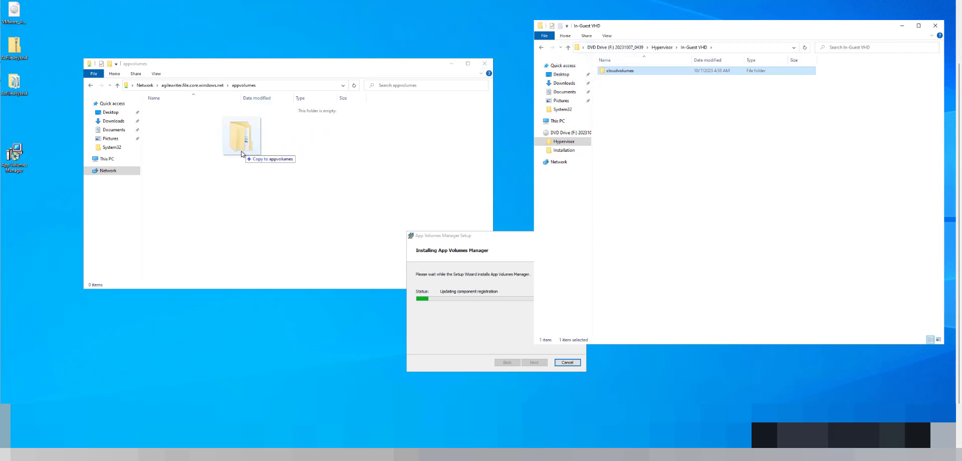
pyautogui.moveTo(618, 71); pyautogui.dragTo(241, 135)
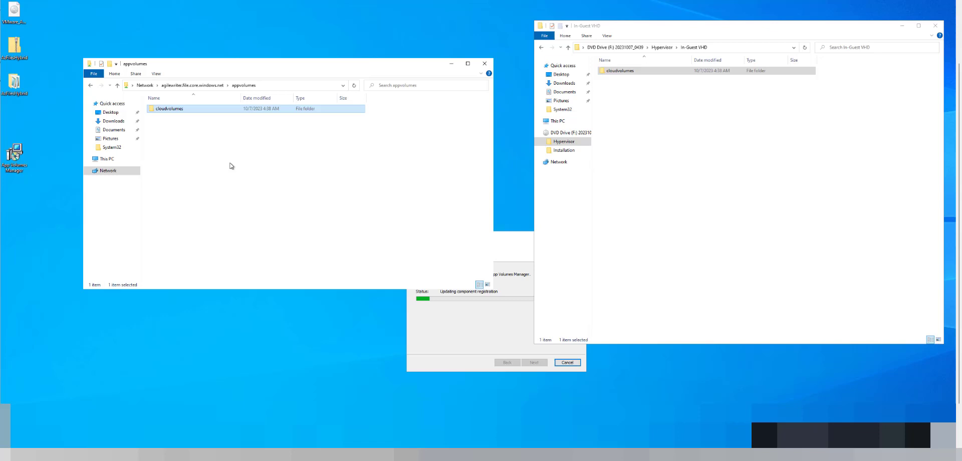
pyautogui.moveTo(514, 246)
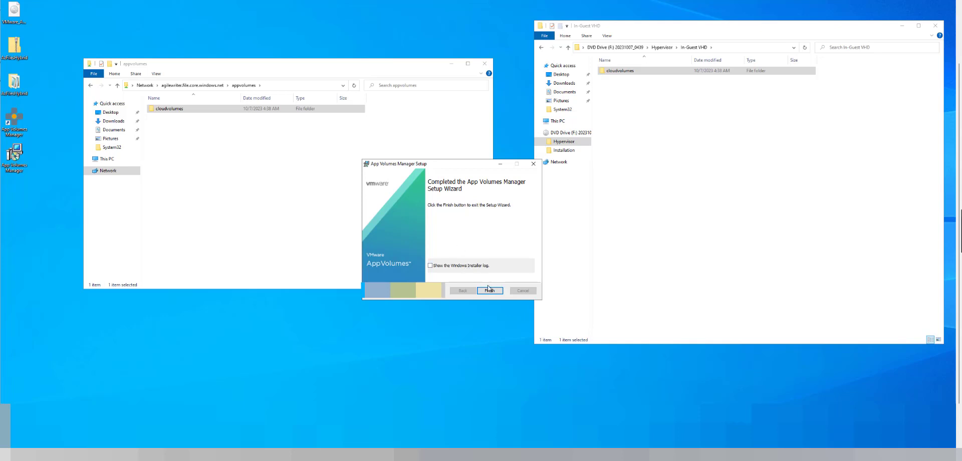
pyautogui.click(490, 290)
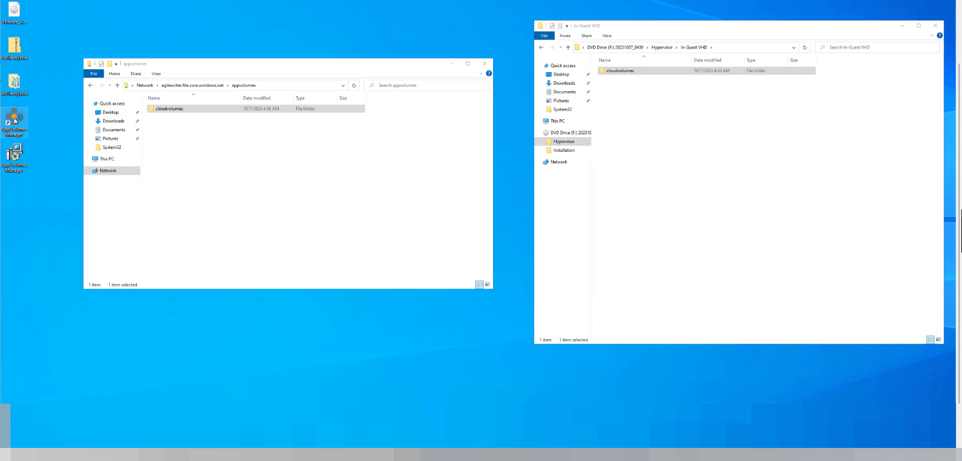
pyautogui.moveTo(69, 132)
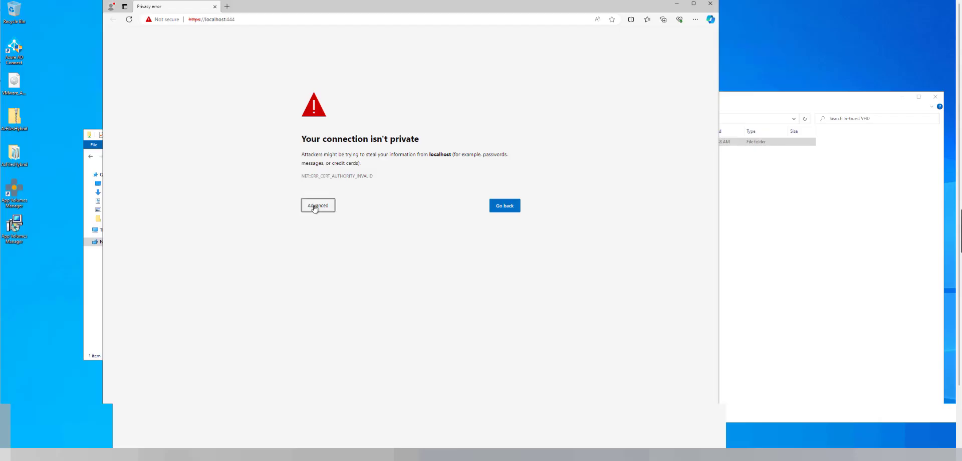
pyautogui.click(317, 205)
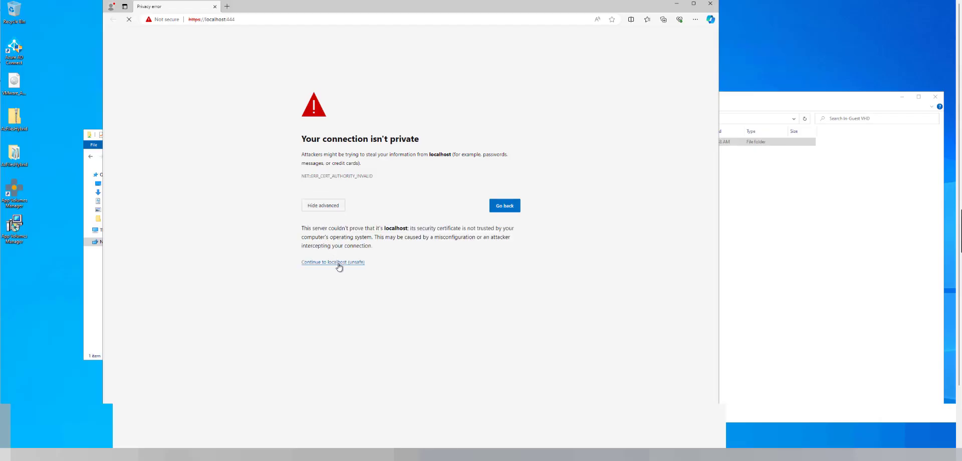
pyautogui.click(333, 263)
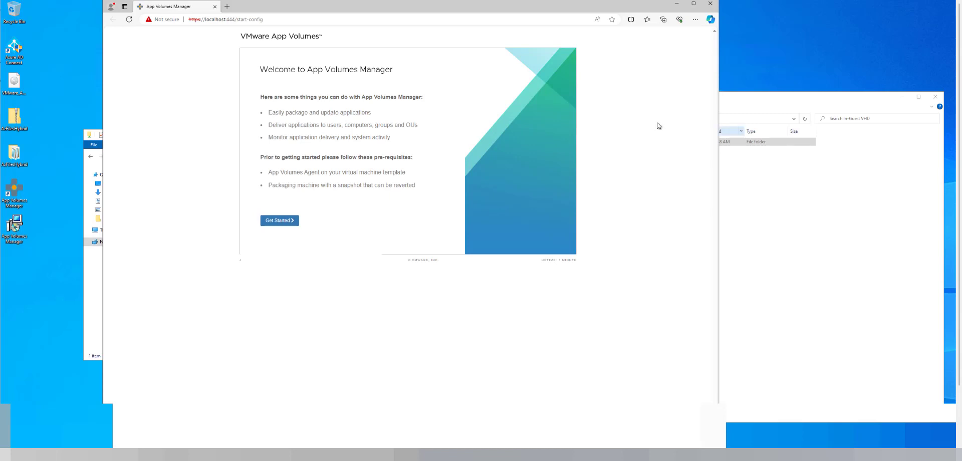
pyautogui.moveTo(280, 221)
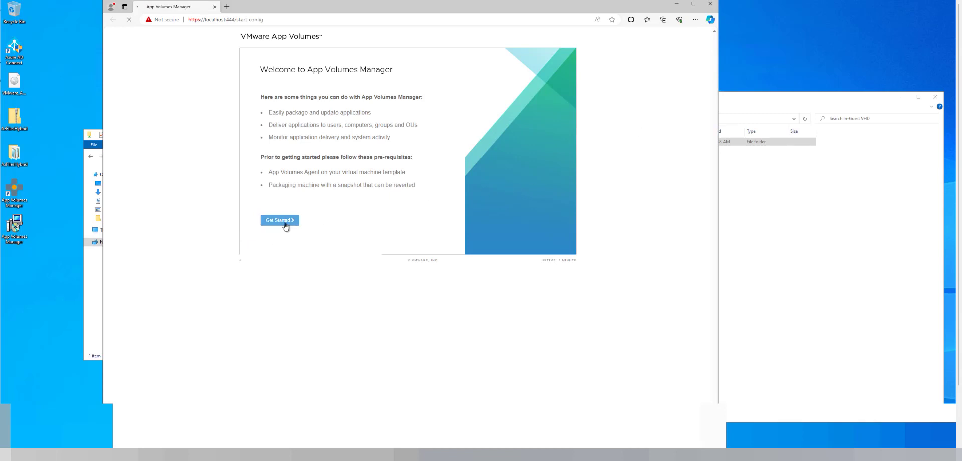
pyautogui.click(280, 221)
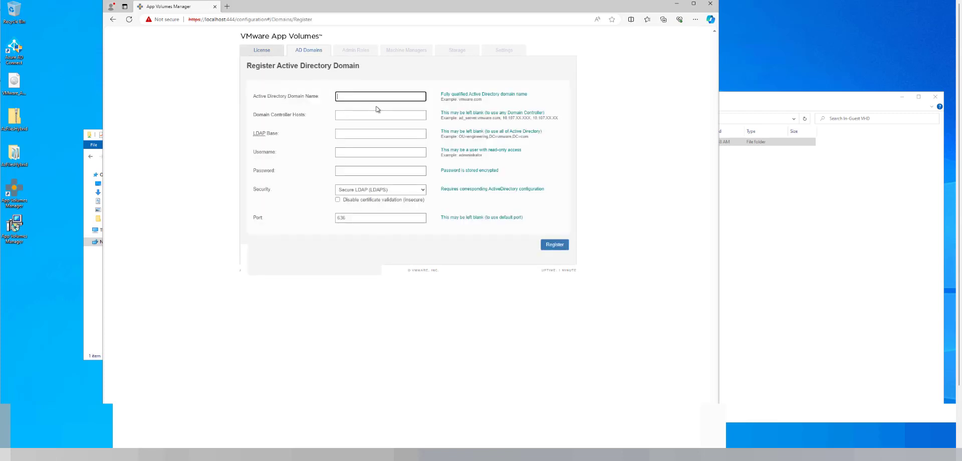
pyautogui.write('a')
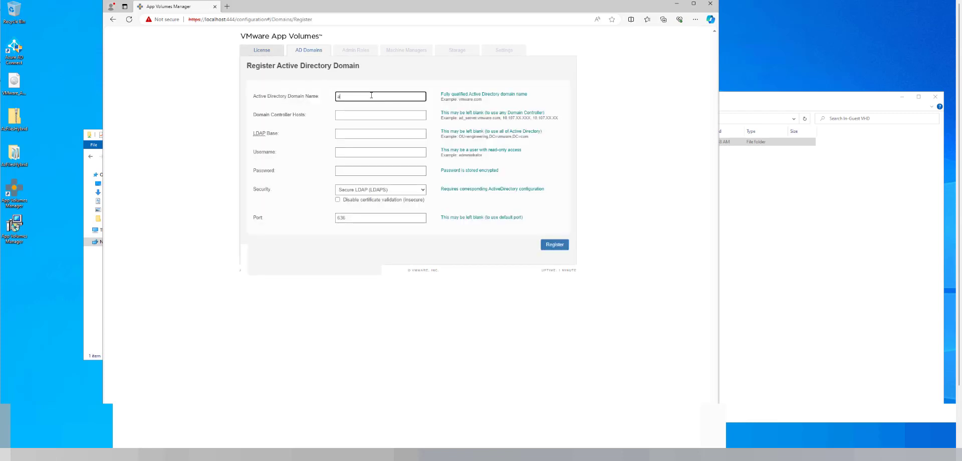
pyautogui.write('gilewriter.ai')
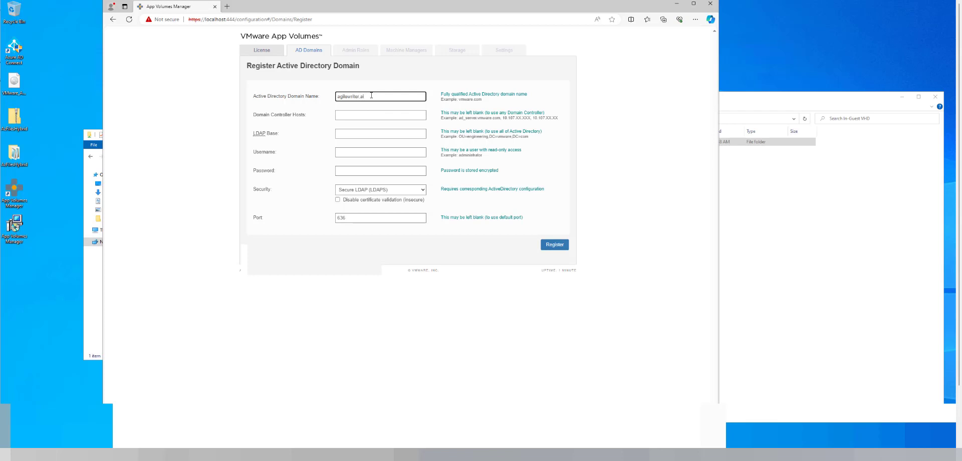
pyautogui.click(381, 133)
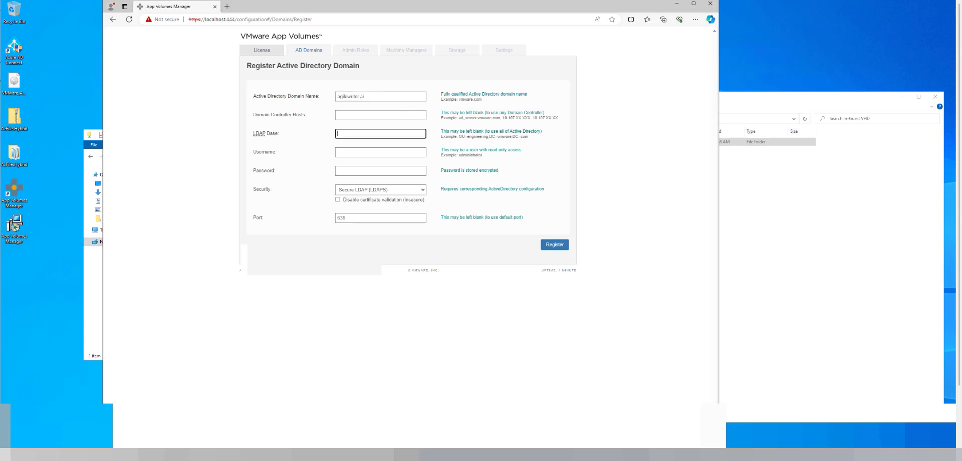
pyautogui.write('OU=User Objects,DC=agilewriter,DC=ai')
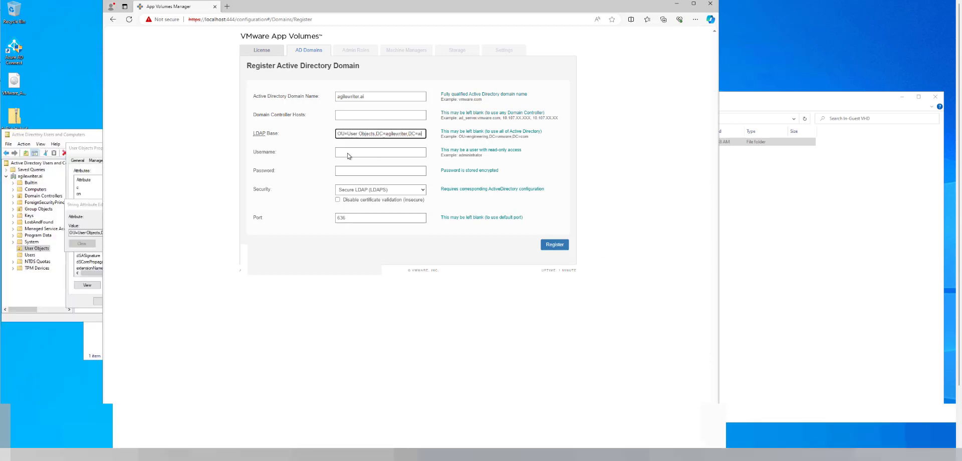
pyautogui.click(381, 153)
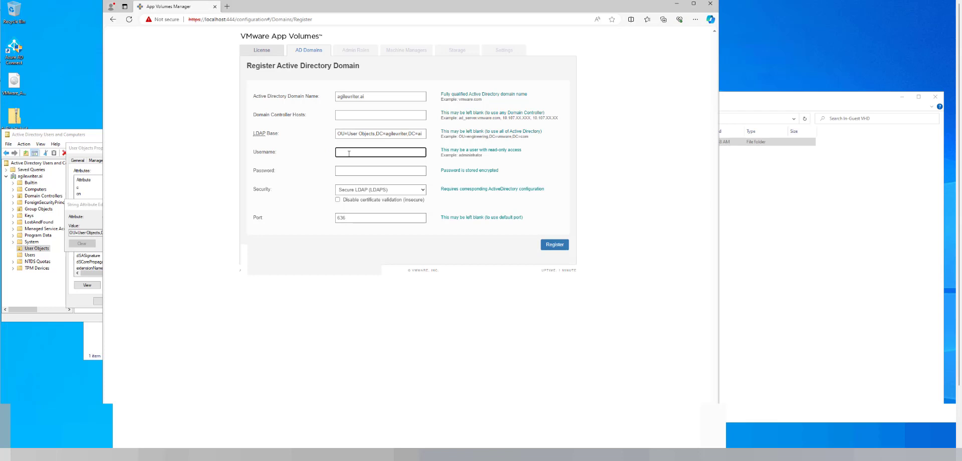
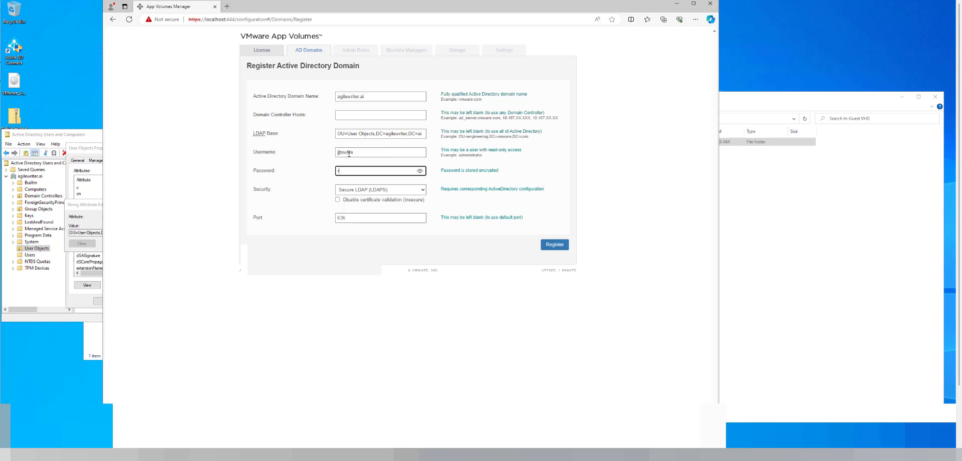
pyautogui.write('password')
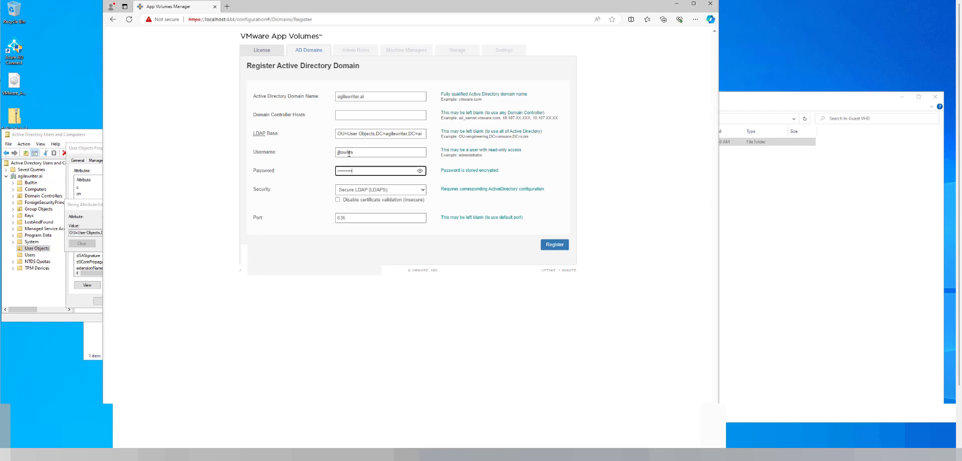
# Step: Set security to LDAP (insecure), register the domain, and check the agilewriter.ai details
pyautogui.click(380, 189)
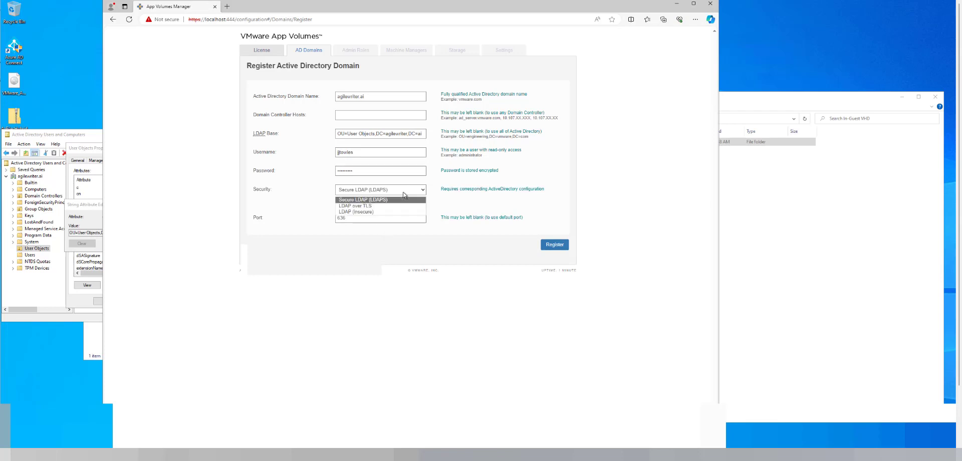
pyautogui.click(362, 200)
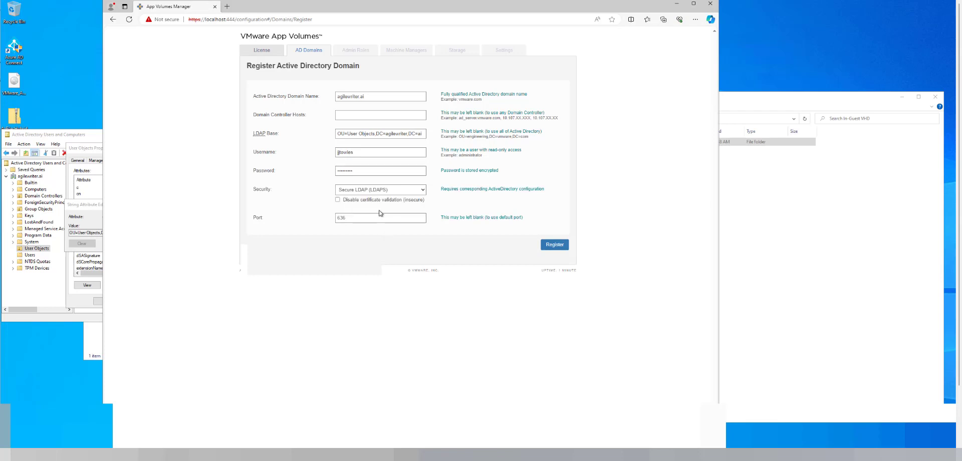
pyautogui.click(380, 189)
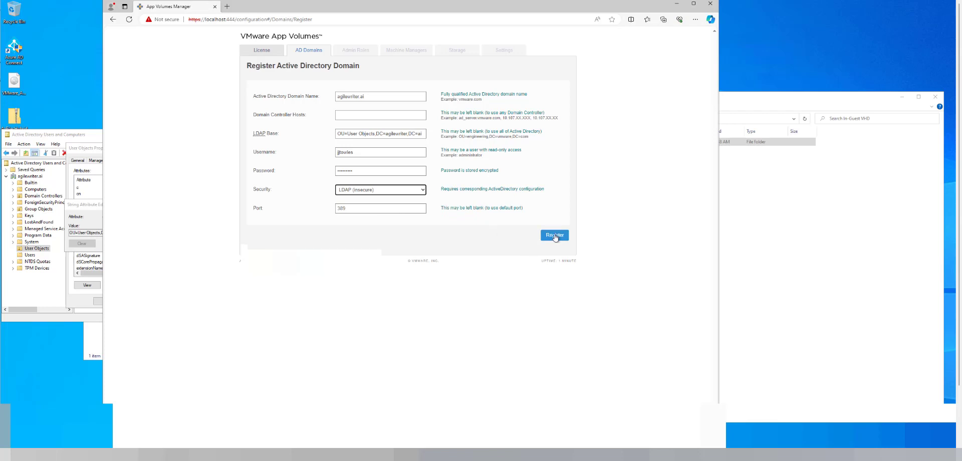
pyautogui.click(553, 235)
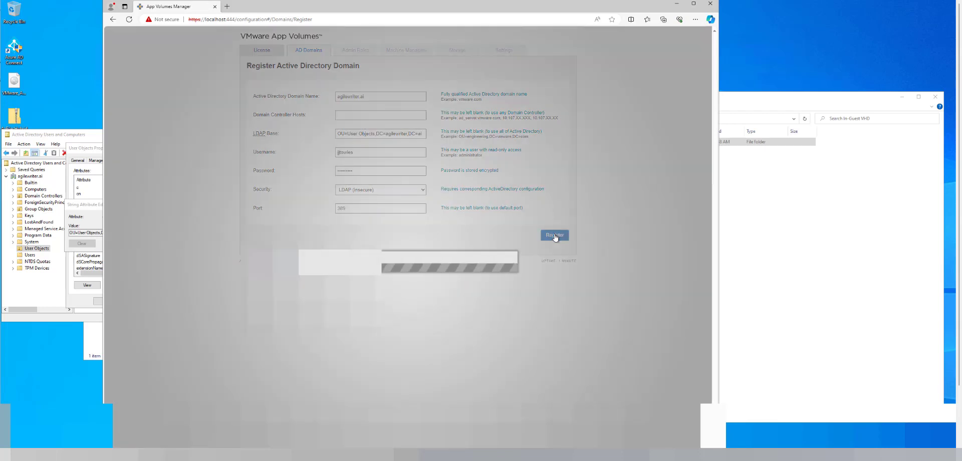
pyautogui.click(554, 235)
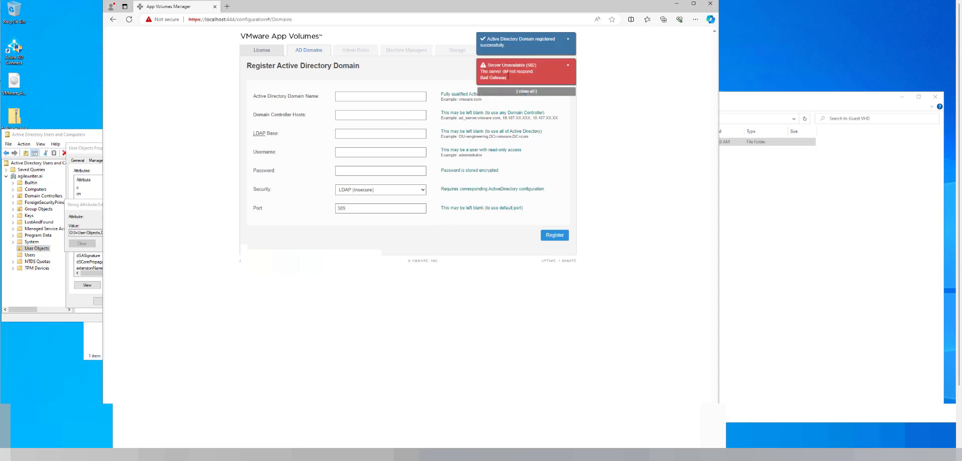
pyautogui.click(526, 92)
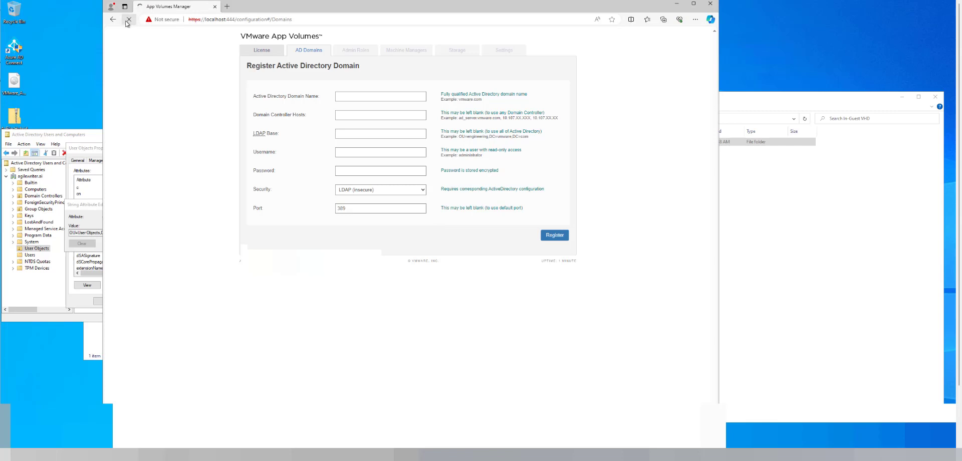
pyautogui.click(553, 235)
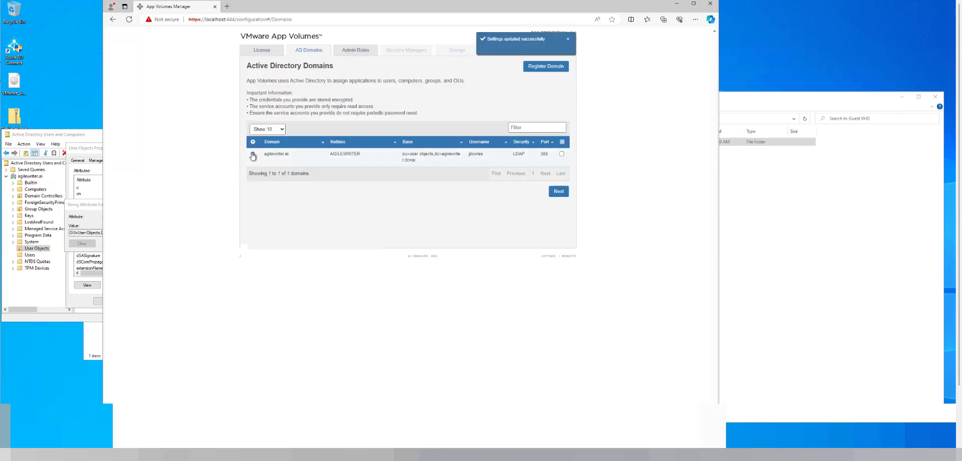
pyautogui.click(252, 154)
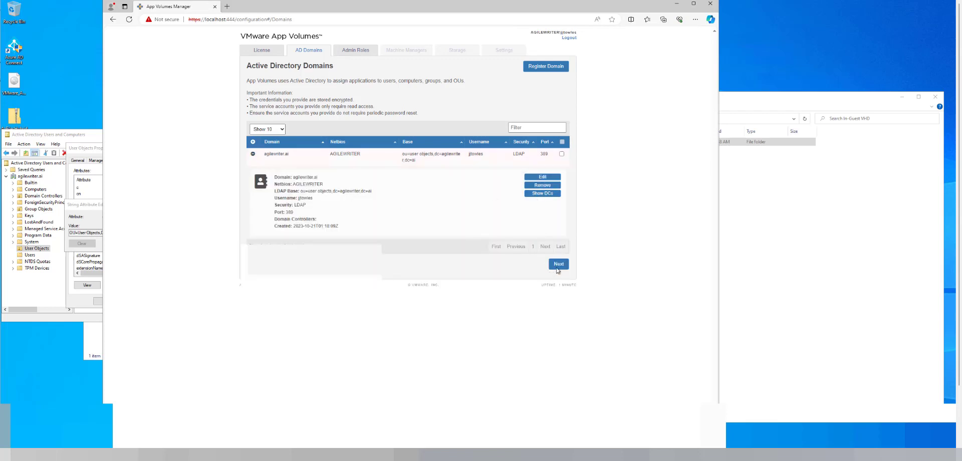
pyautogui.click(355, 50)
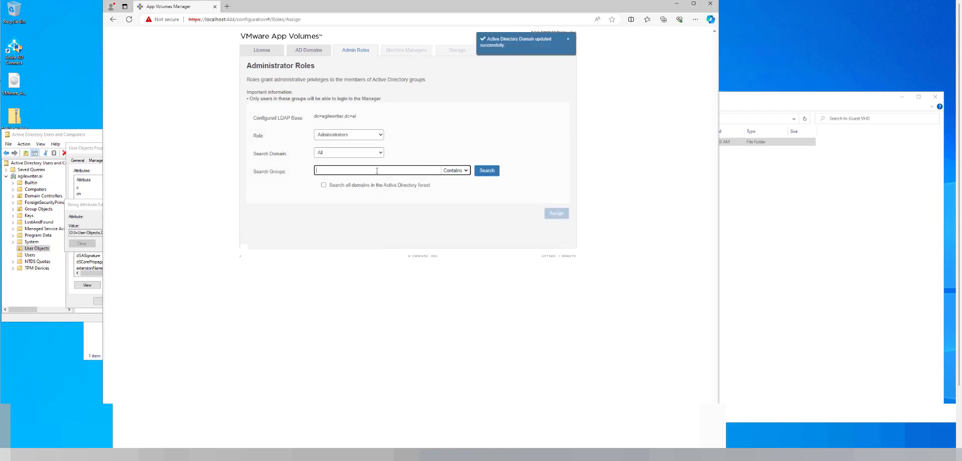
# Step: Search groups for 'windows 36' and assign AGILEWRITER\Windows 365 AR the Administrators role
pyautogui.write('windows 36')
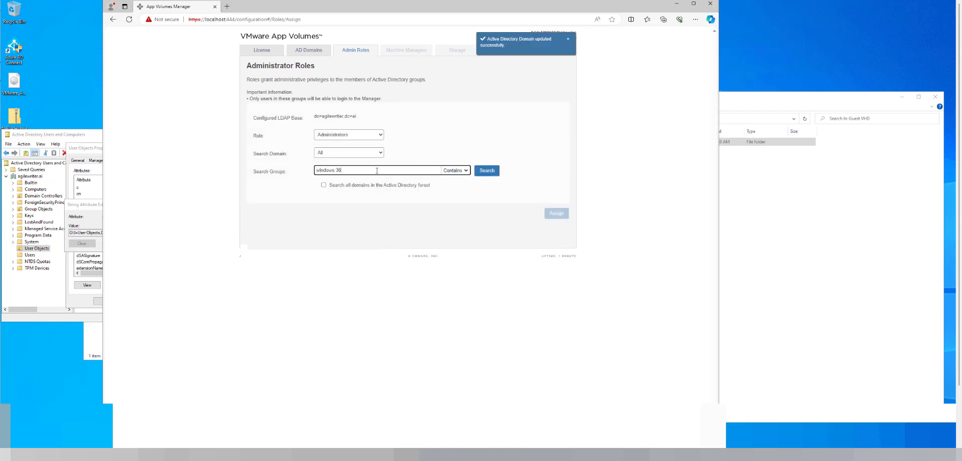
pyautogui.click(486, 170)
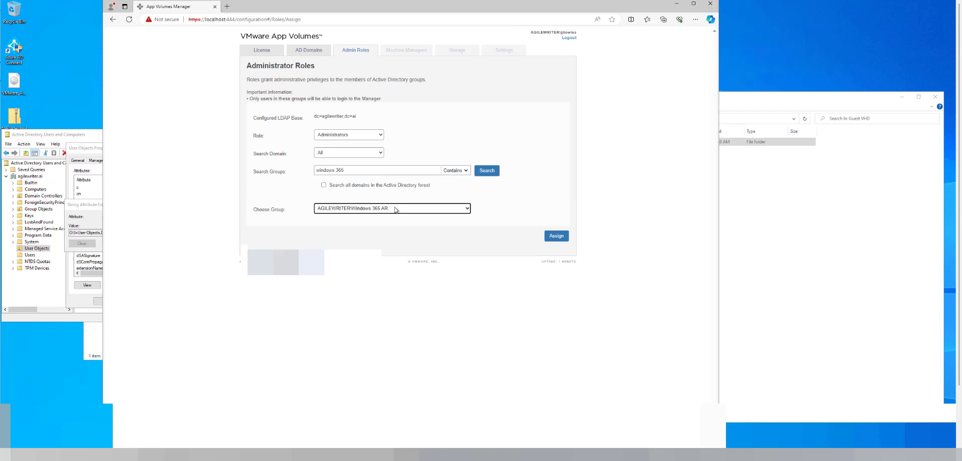
pyautogui.moveTo(541, 229)
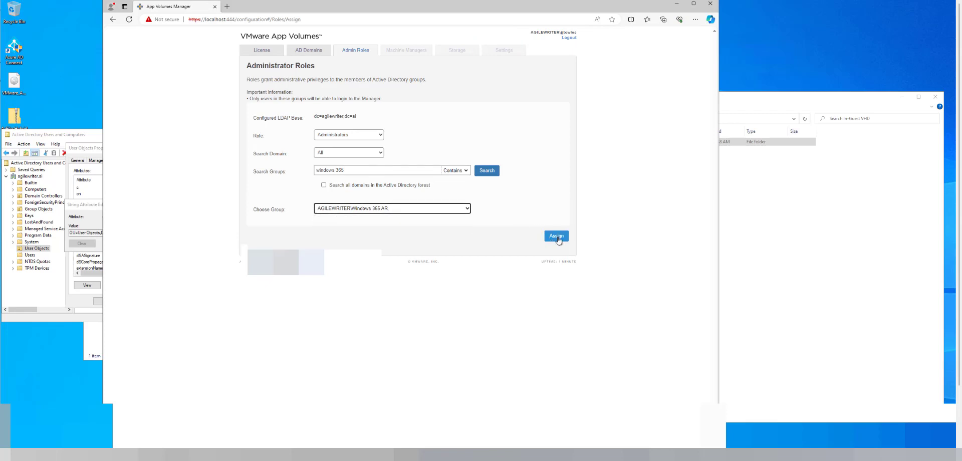
pyautogui.click(556, 236)
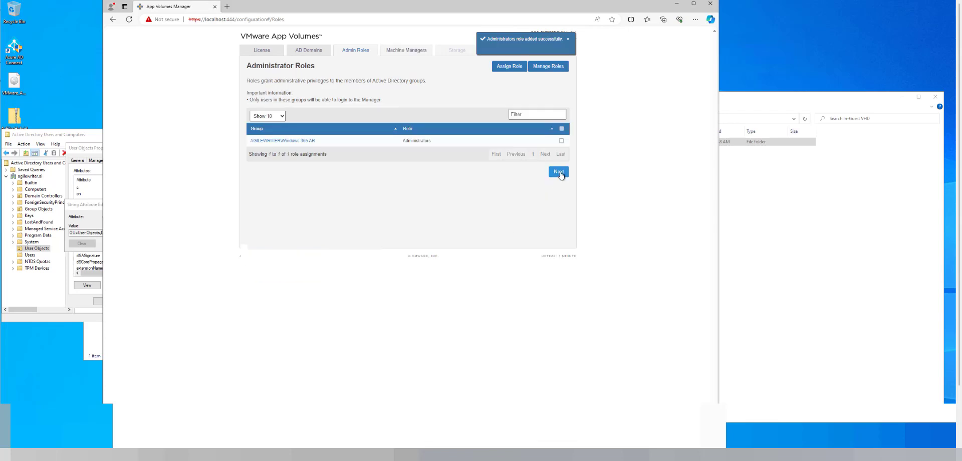
# Step: Pick a machine manager type and advance to the Storage page
pyautogui.click(406, 50)
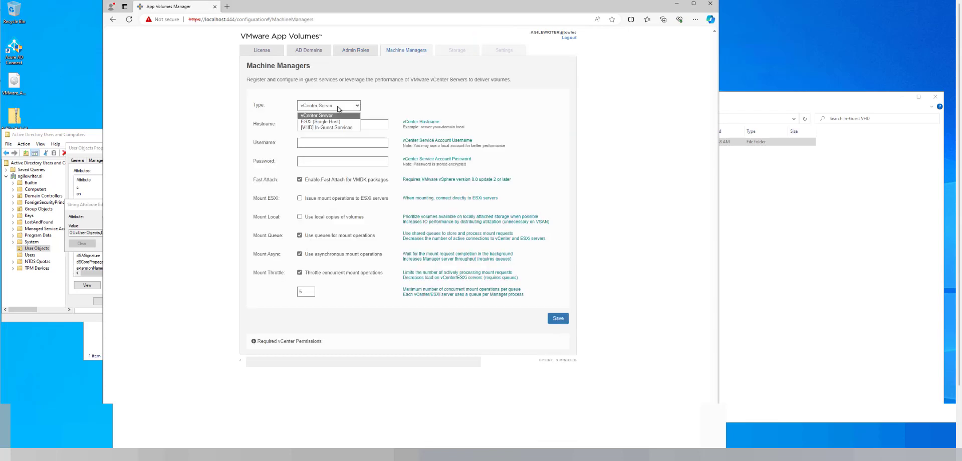
pyautogui.click(327, 128)
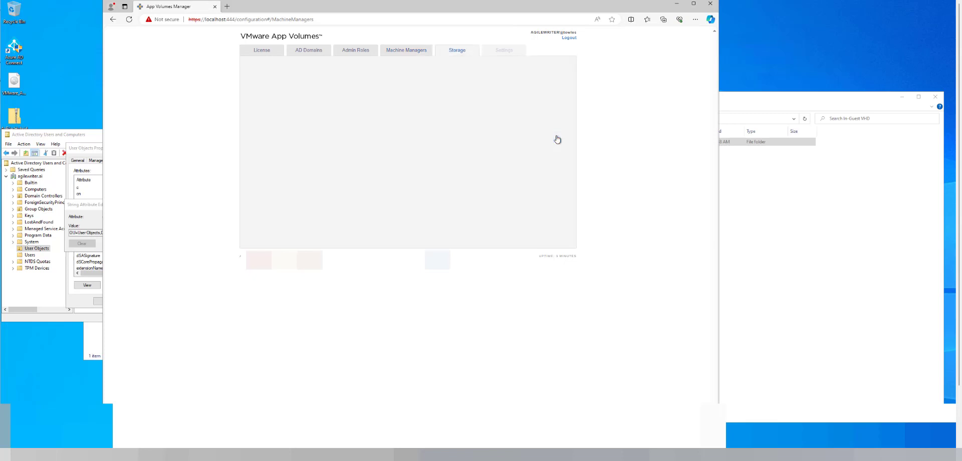
pyautogui.click(457, 50)
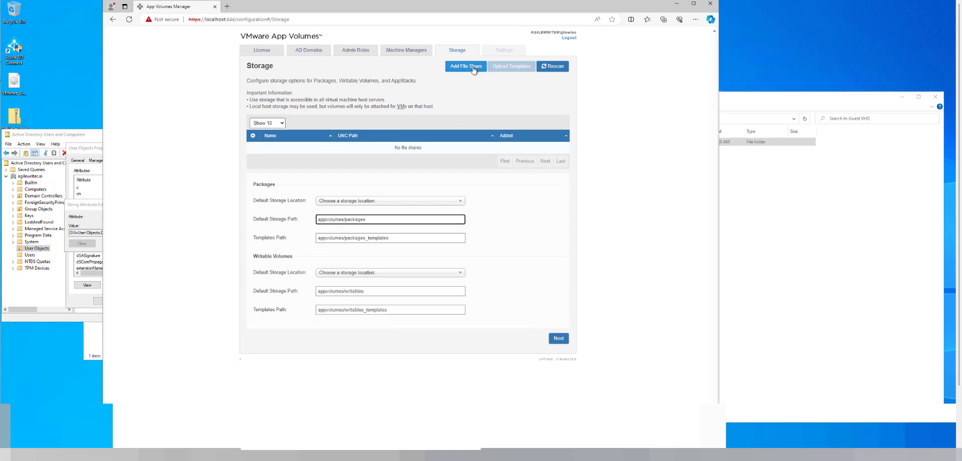
# Step: Search for file shares, expand the appvolumes result, and add it as storage
pyautogui.click(465, 67)
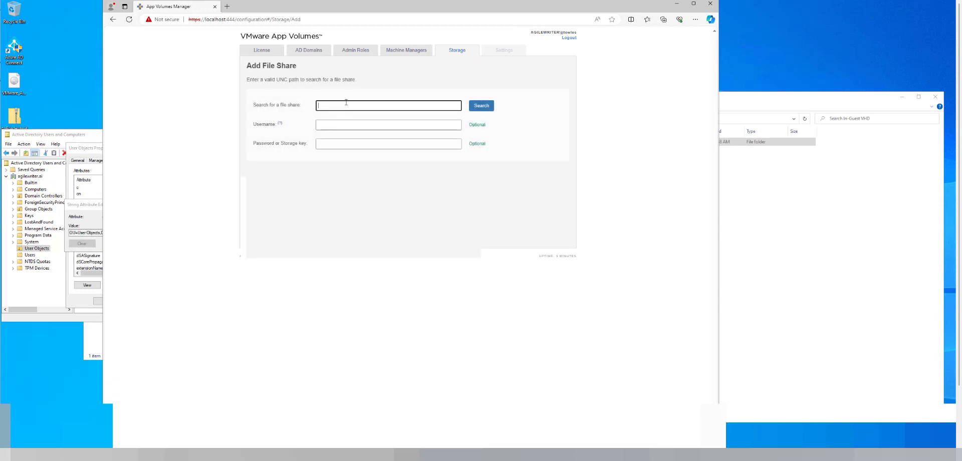
pyautogui.write('OU=User Objects,DC=agilewriter,DC=ai')
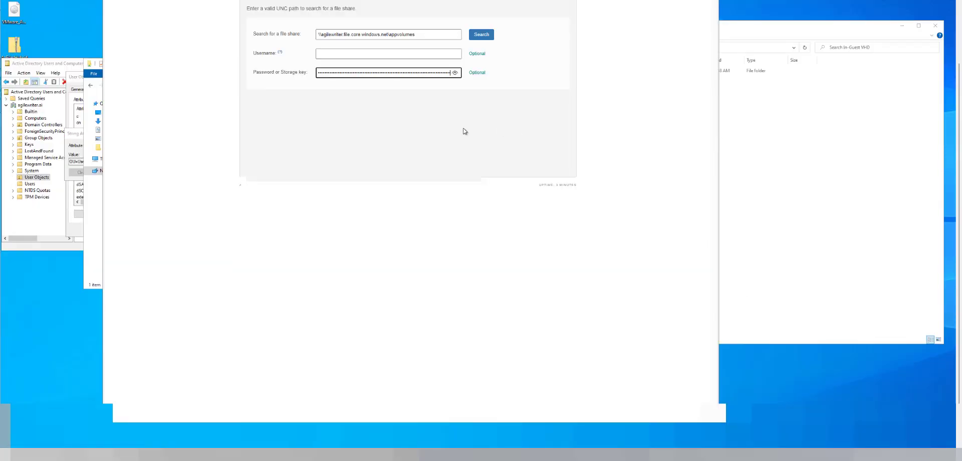
pyautogui.click(481, 35)
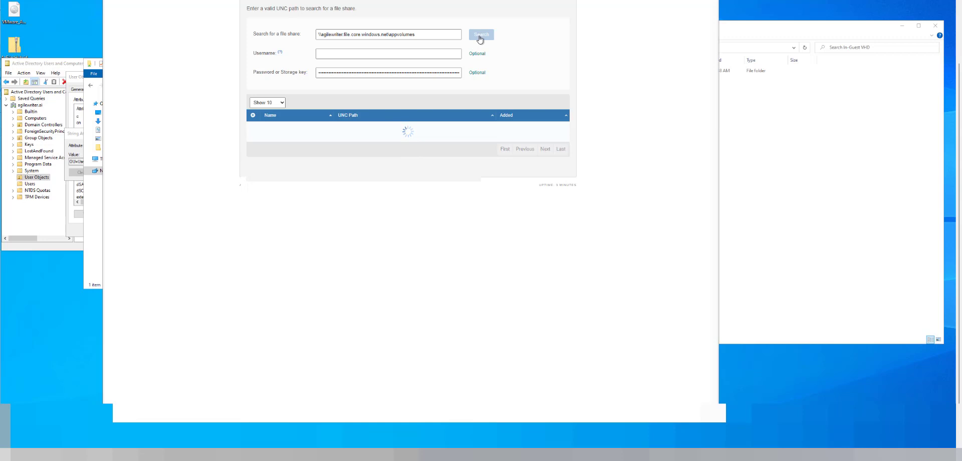
pyautogui.click(481, 35)
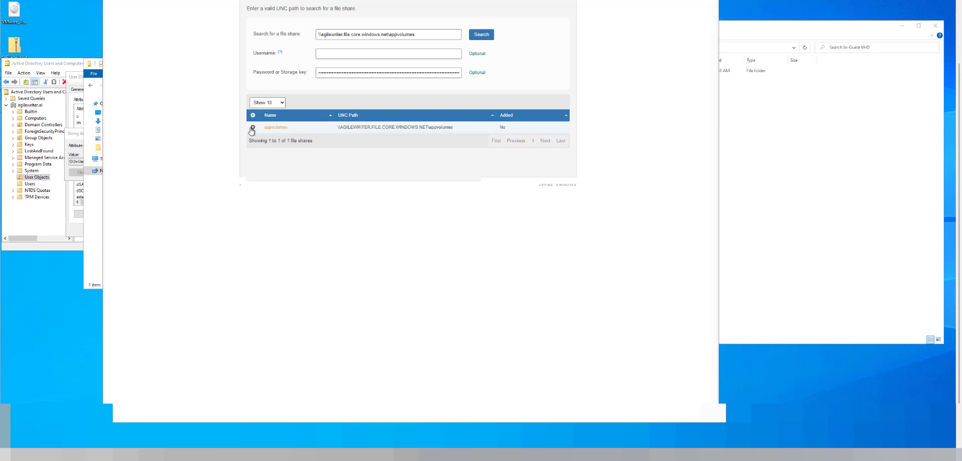
pyautogui.click(252, 127)
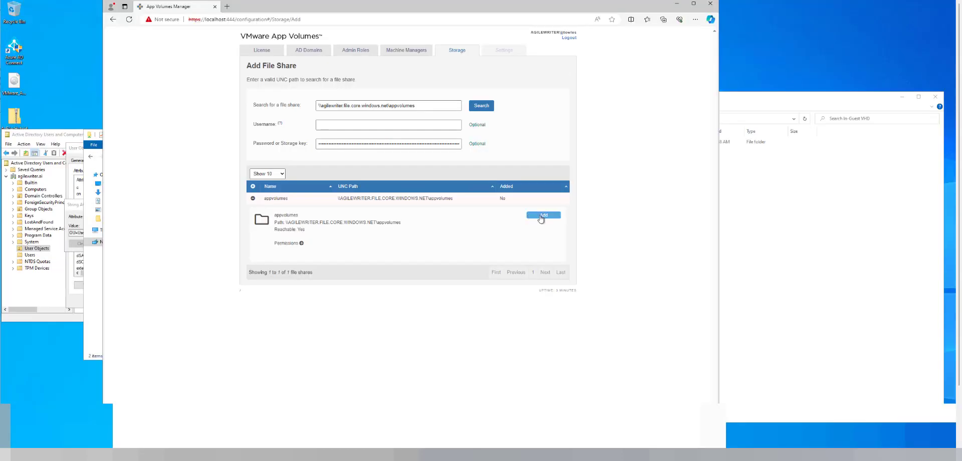
pyautogui.click(543, 215)
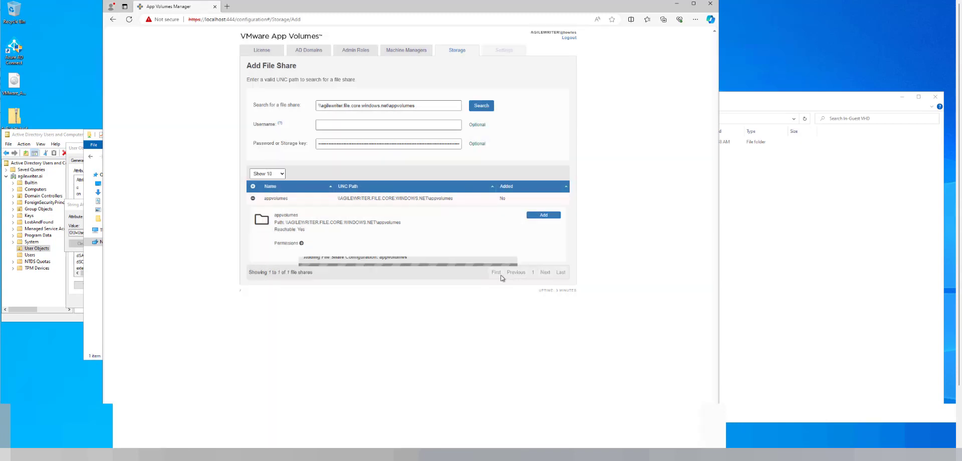
pyautogui.click(542, 215)
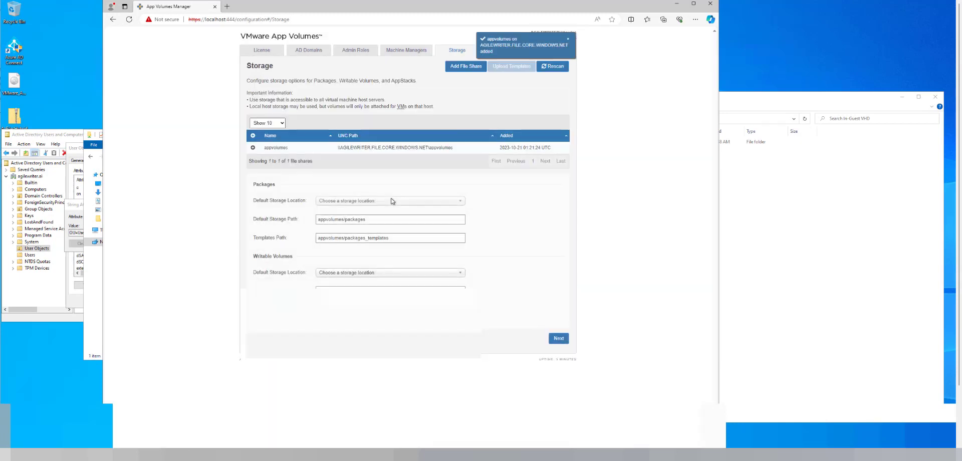
# Step: Select the appvolumes share as default storage for packages and writable volumes
pyautogui.click(390, 201)
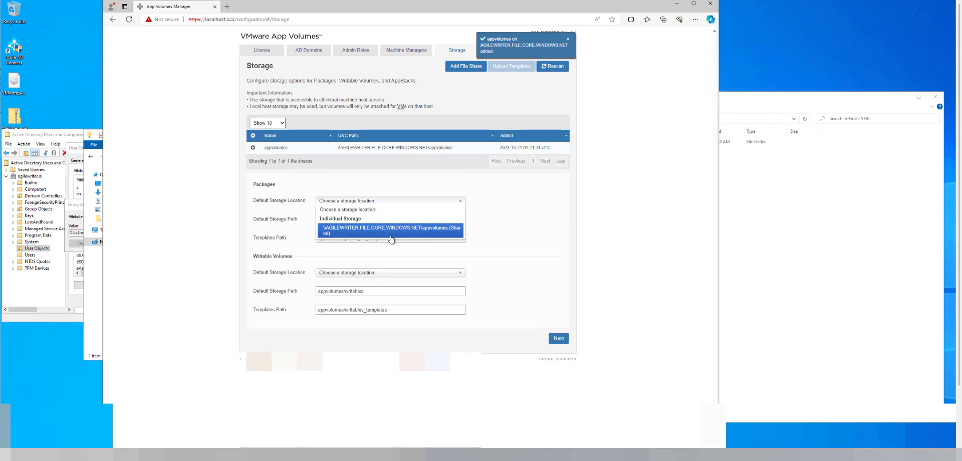
pyautogui.click(391, 230)
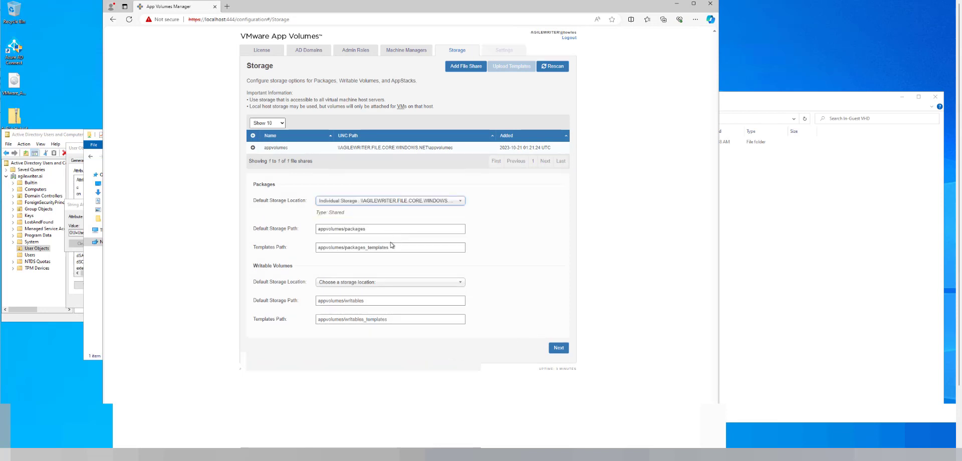
pyautogui.click(390, 281)
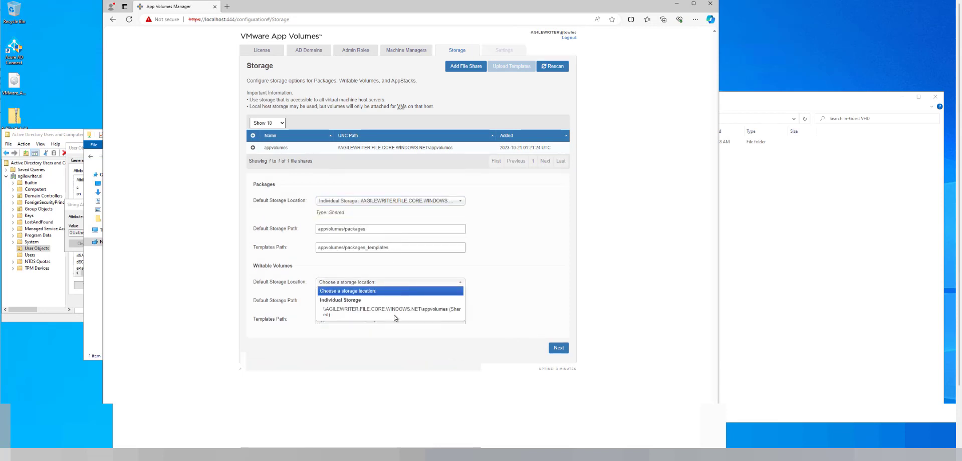
pyautogui.click(390, 308)
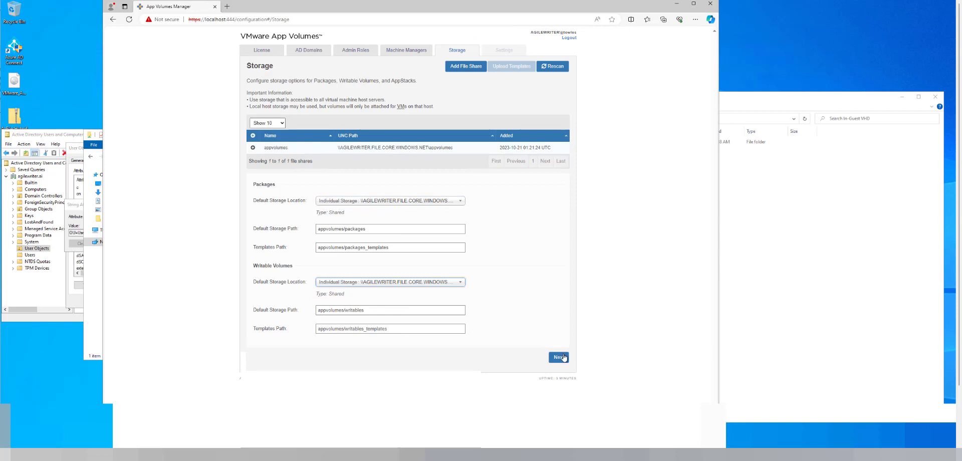
# Step: Confirm the storage settings with Set Defaults to save the default locations
pyautogui.click(559, 358)
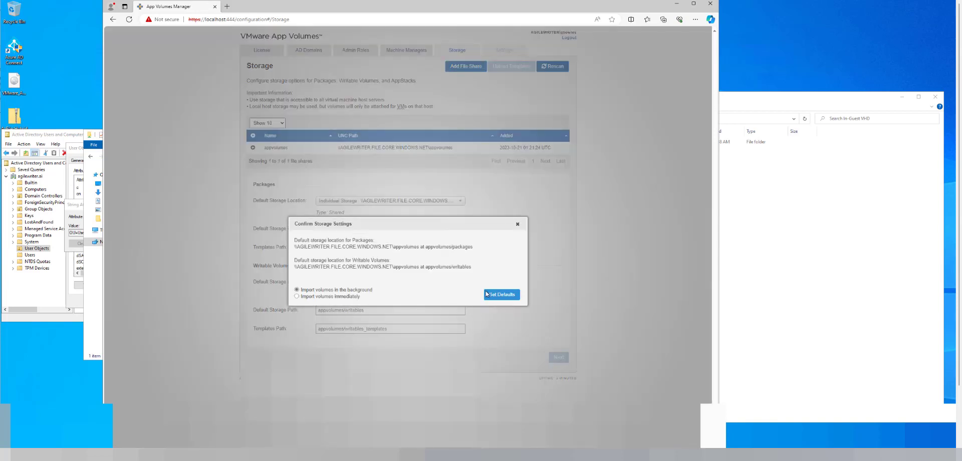
pyautogui.click(501, 294)
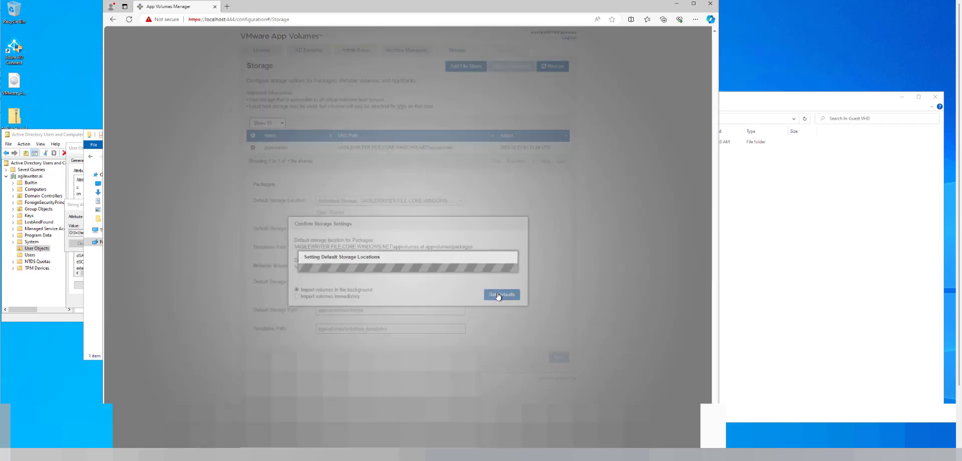
pyautogui.click(502, 295)
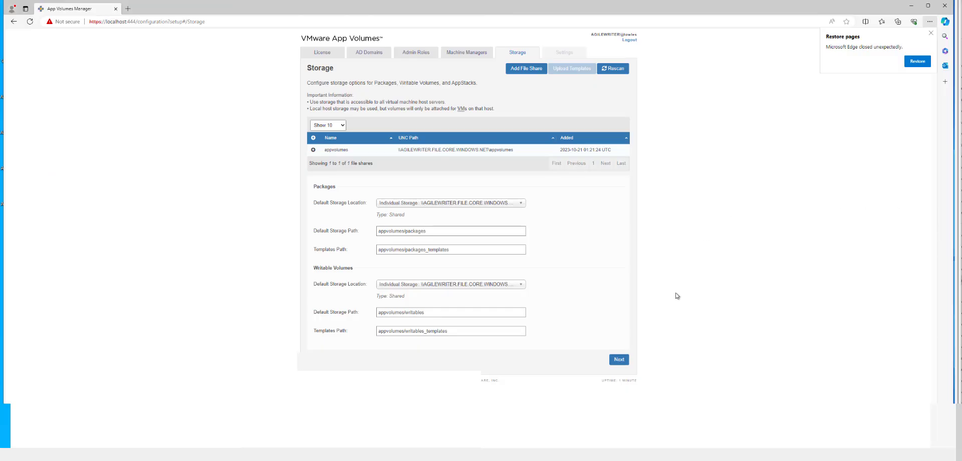
pyautogui.moveTo(622, 357)
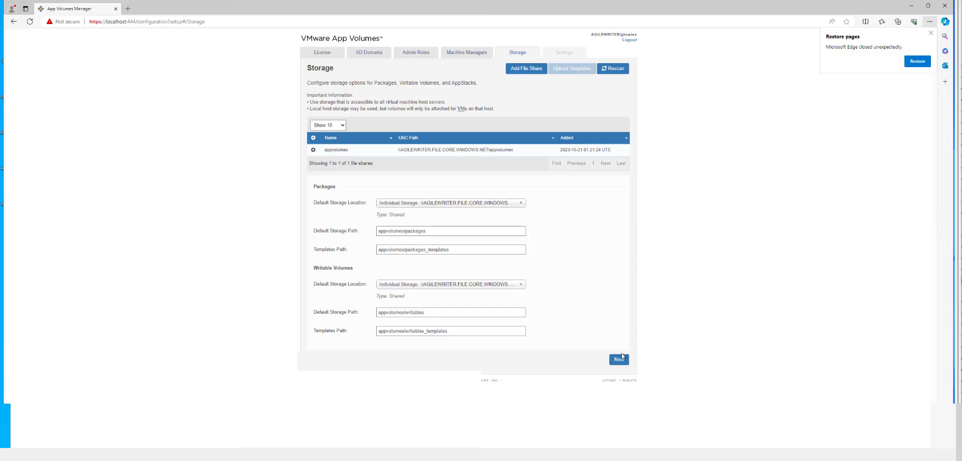
pyautogui.click(619, 359)
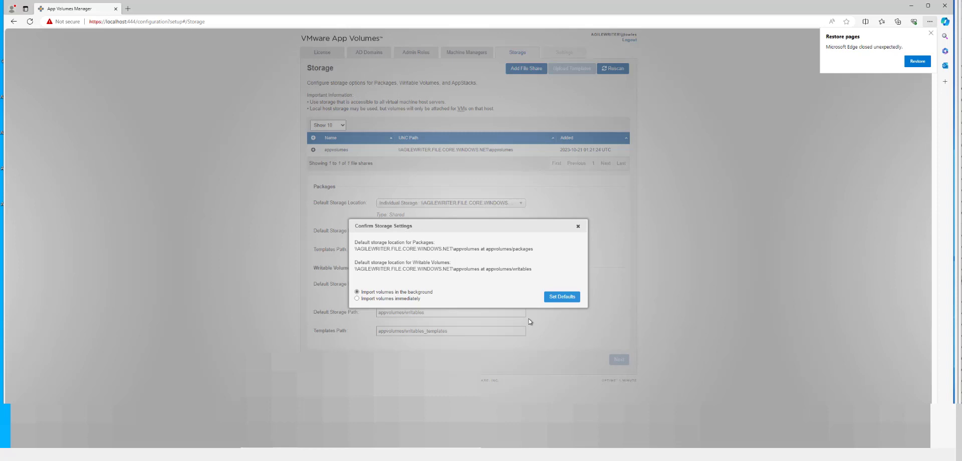
pyautogui.click(560, 297)
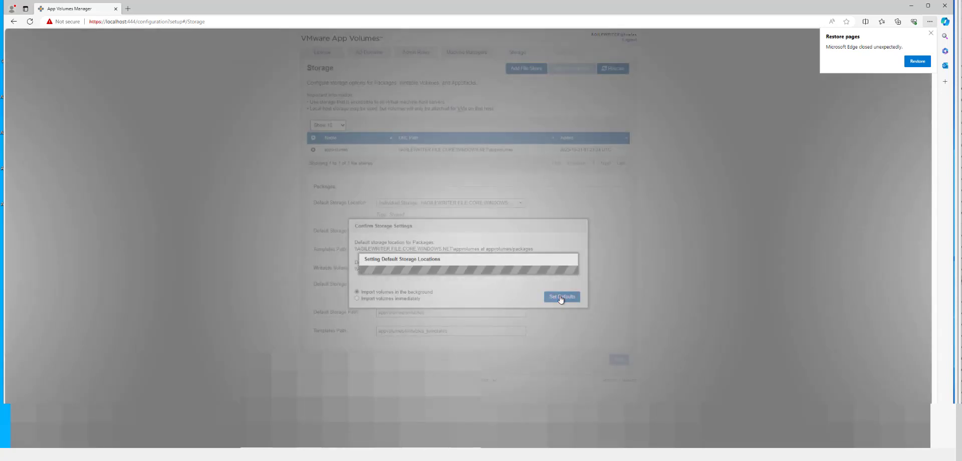
pyautogui.click(561, 296)
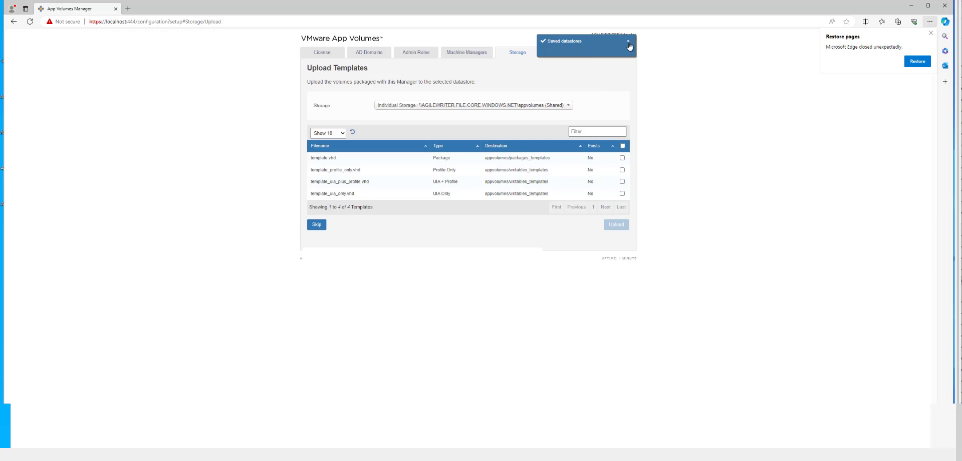
# Step: Select all four VHD templates and upload them
pyautogui.click(623, 158)
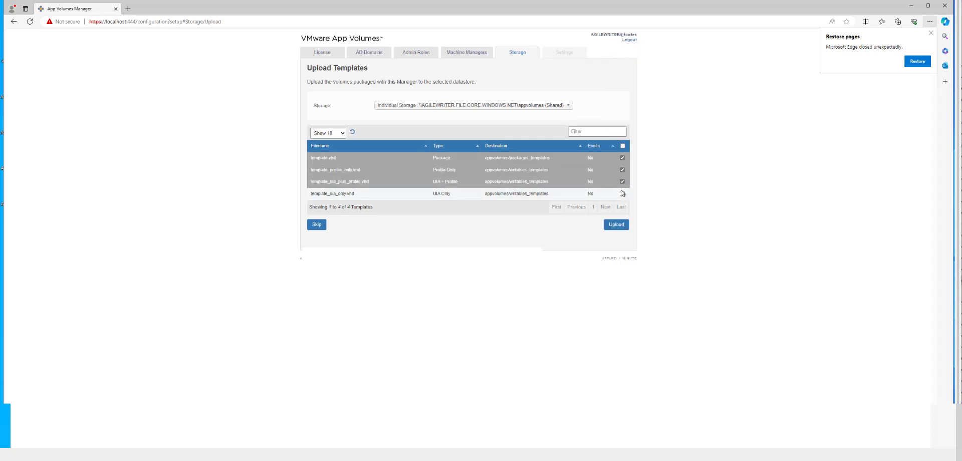
pyautogui.click(615, 224)
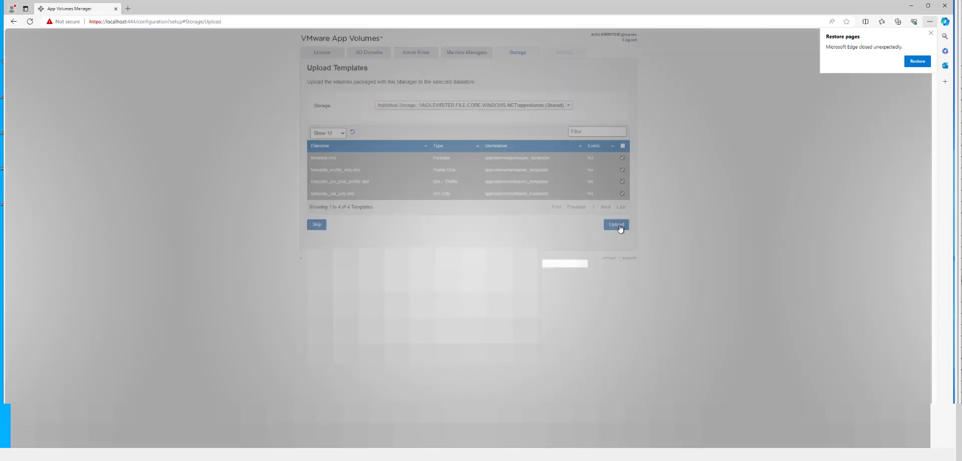
pyautogui.click(615, 224)
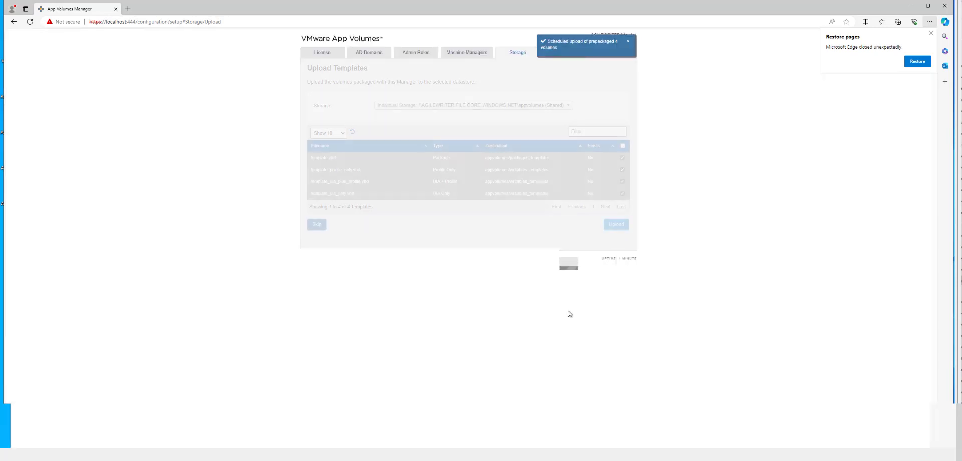
pyautogui.click(563, 52)
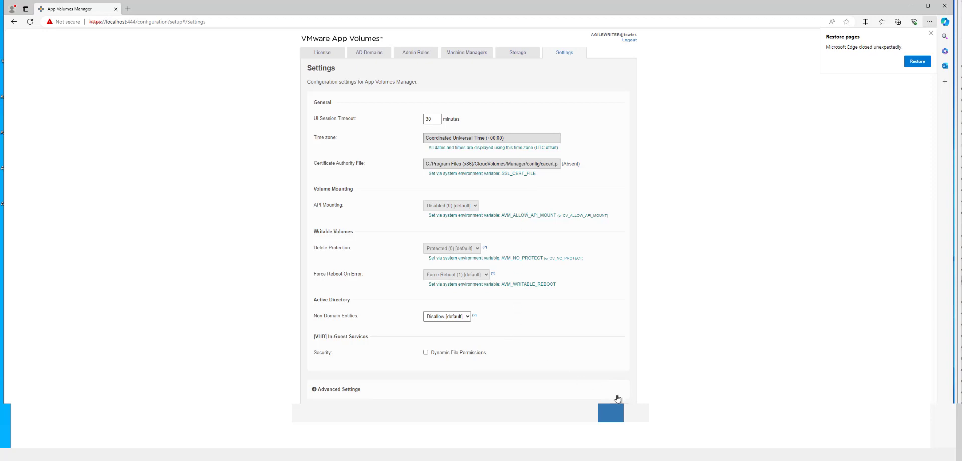
# Step: Save the default Settings tab values, completing setup and opening the Applications inventory
pyautogui.click(336, 388)
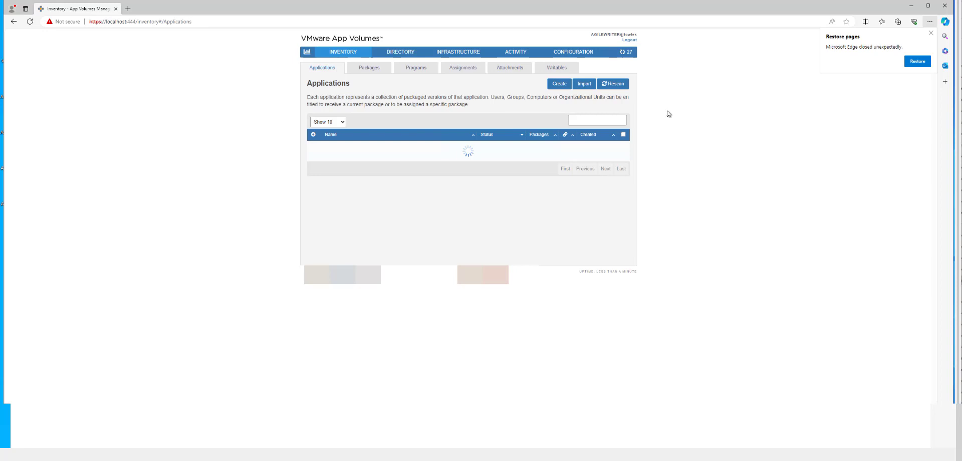
pyautogui.moveTo(679, 311)
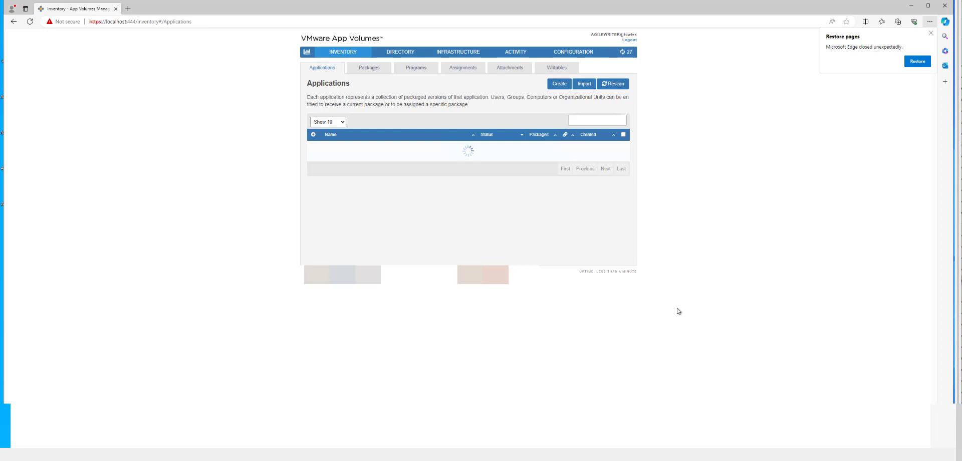